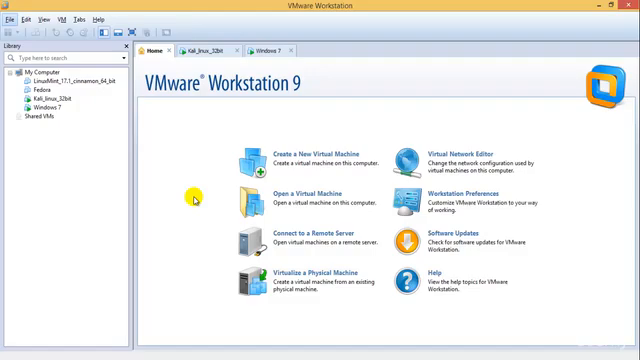
{"action": "mouse_move", "coordinate": [256, 62]}
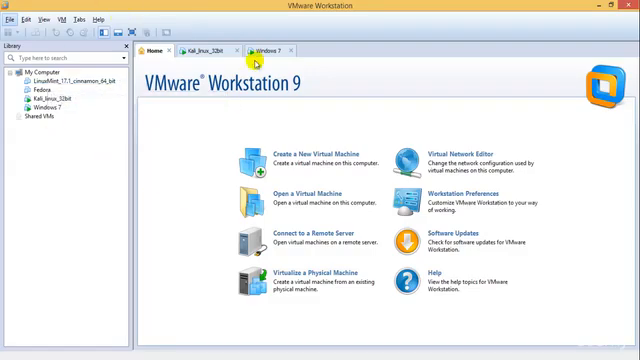
Switch to the Windows 7 VM and accept the installer's default language settings
{"action": "left_click", "coordinate": [190, 48]}
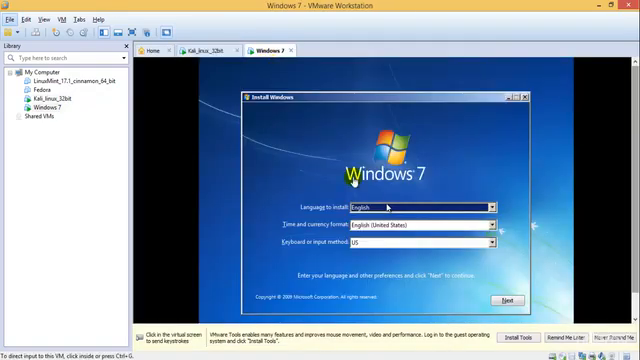
{"action": "left_click", "coordinate": [504, 300]}
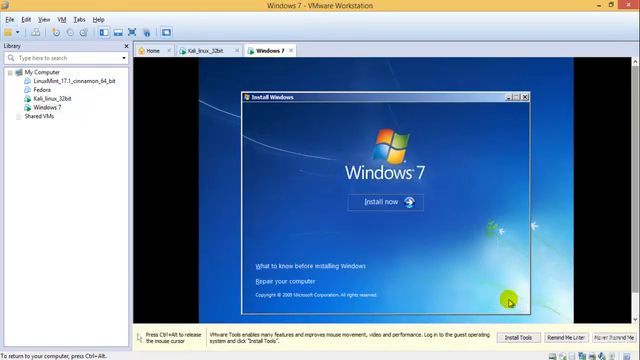
{"action": "mouse_move", "coordinate": [384, 202]}
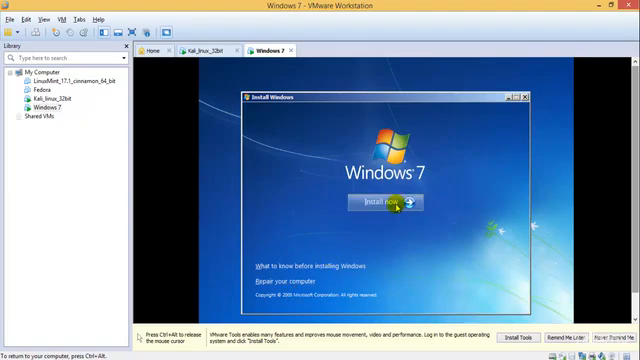
Run Install now and browse the list of Windows 7 editions to install
{"action": "left_click", "coordinate": [384, 204]}
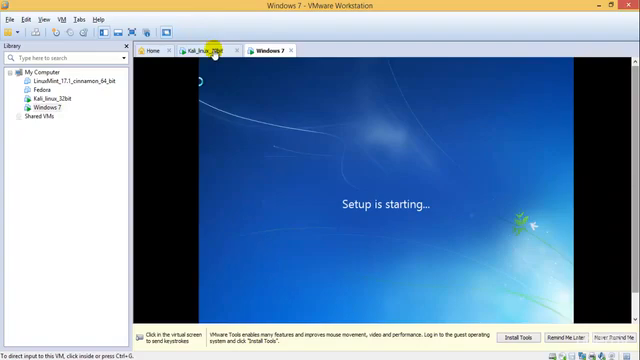
{"action": "left_click", "coordinate": [368, 164]}
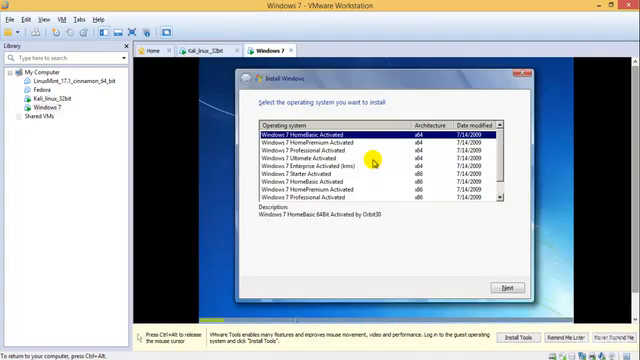
{"action": "scroll", "scroll_direction": "down", "scroll_amount": 3}
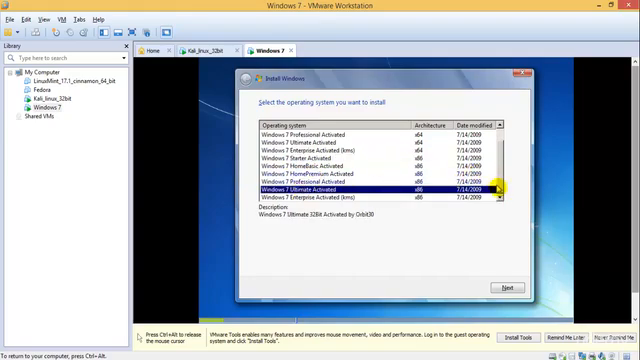
{"action": "mouse_move", "coordinate": [452, 288]}
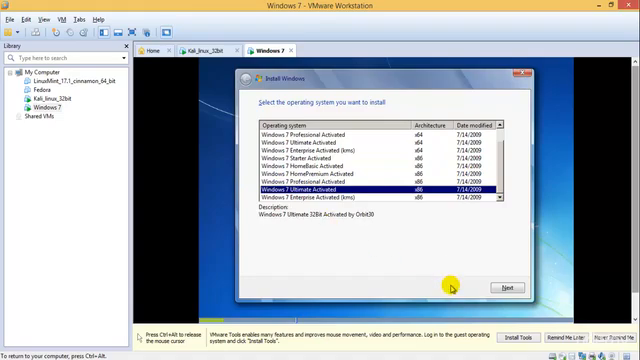
Confirm the edition, accept the license terms and install onto Disk 0 unallocated space
{"action": "left_click", "coordinate": [508, 288]}
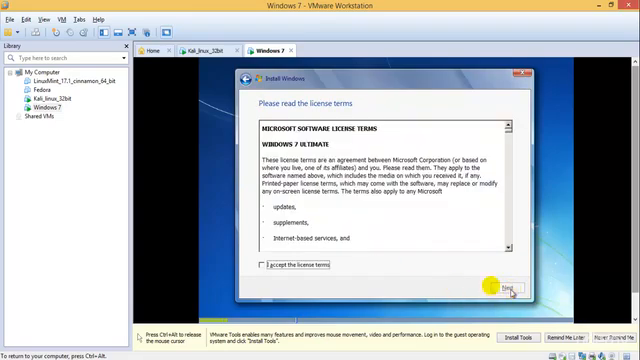
{"action": "left_click", "coordinate": [260, 270]}
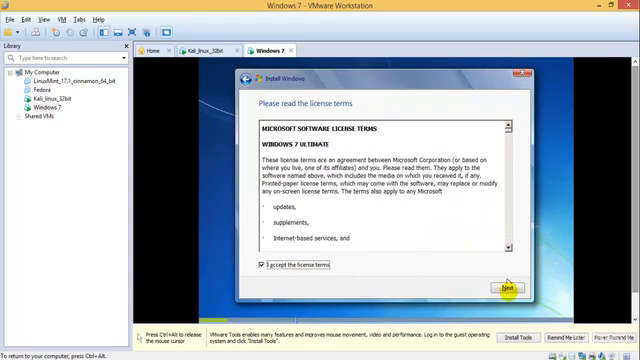
{"action": "left_click", "coordinate": [504, 288]}
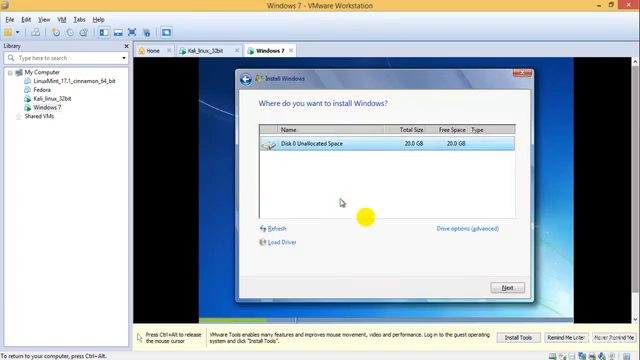
{"action": "mouse_move", "coordinate": [508, 288]}
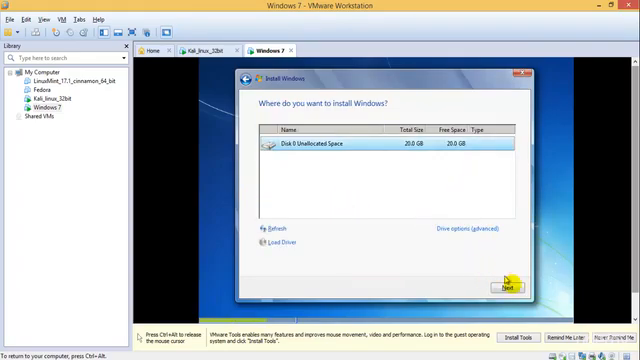
{"action": "left_click", "coordinate": [506, 288]}
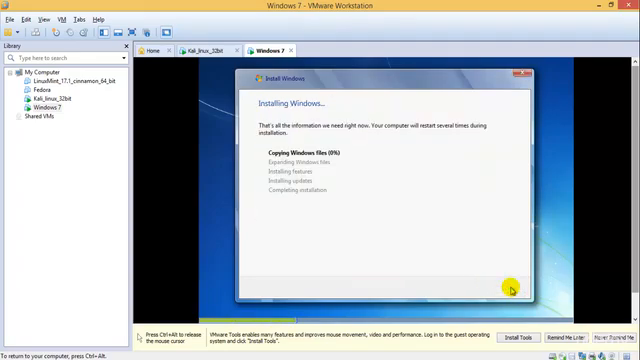
{"action": "mouse_move", "coordinate": [406, 188]}
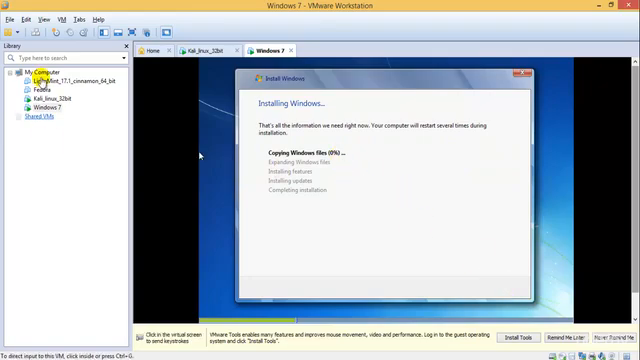
Watch the Kali Linux VM install its system, then check Windows 7 expanding files
{"action": "left_click", "coordinate": [204, 52]}
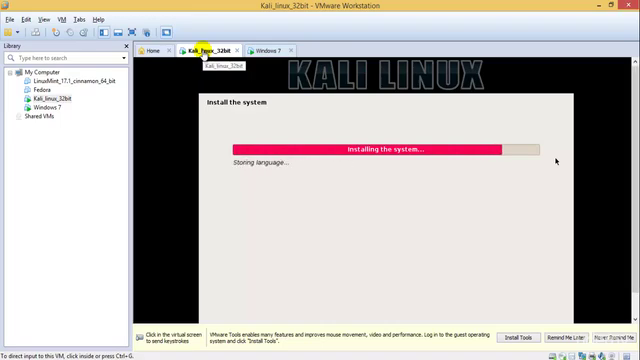
{"action": "left_click", "coordinate": [280, 48]}
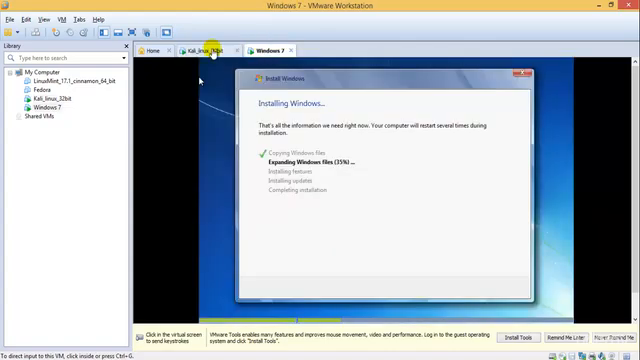
{"action": "mouse_move", "coordinate": [208, 52]}
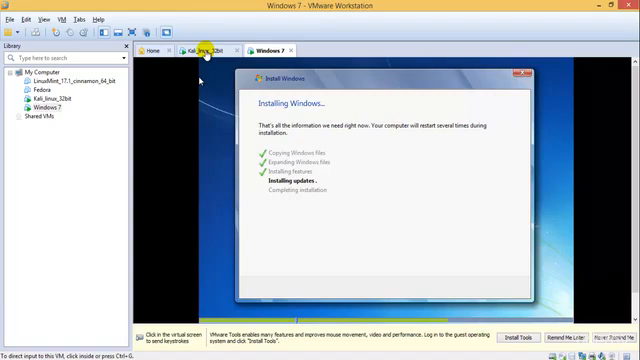
In the Kali Linux VM, decline the network mirror and let the installer continue
{"action": "left_click", "coordinate": [202, 48]}
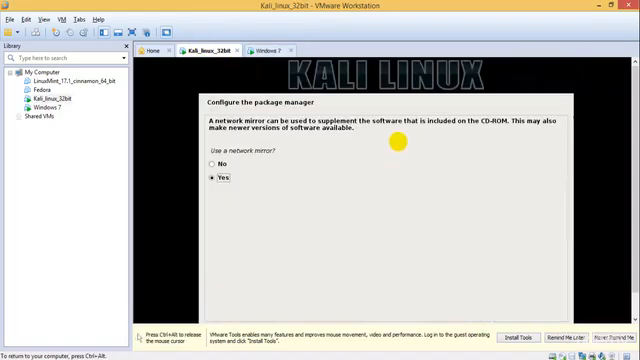
{"action": "mouse_move", "coordinate": [196, 120]}
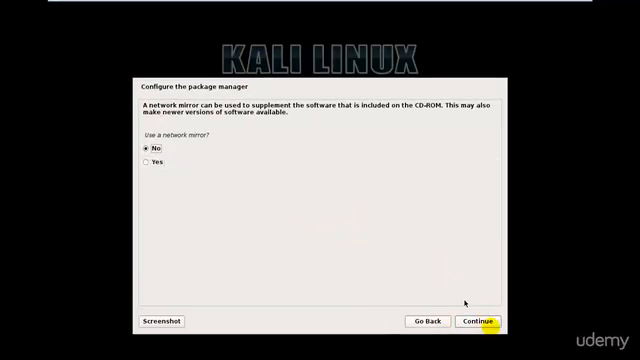
{"action": "left_click", "coordinate": [476, 320]}
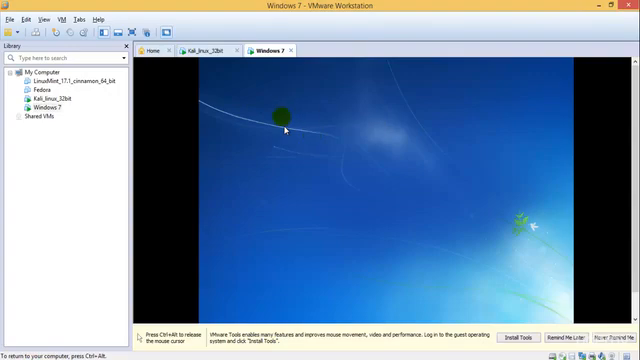
Return to the Kali Linux VM while it configures its package manager
{"action": "left_click", "coordinate": [204, 48]}
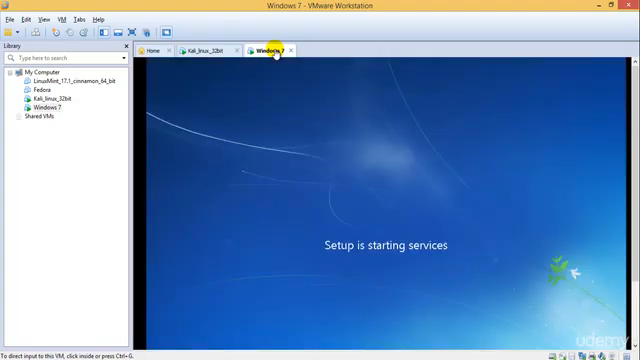
{"action": "left_click", "coordinate": [200, 50]}
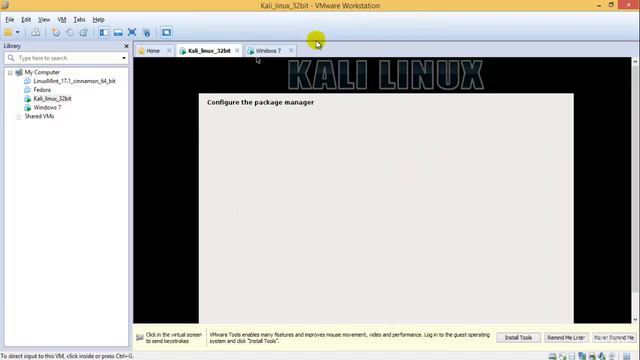
Alternate between the Windows 7 and Kali VMs to monitor both installations up to the GRUB prompt
{"action": "left_click", "coordinate": [272, 48]}
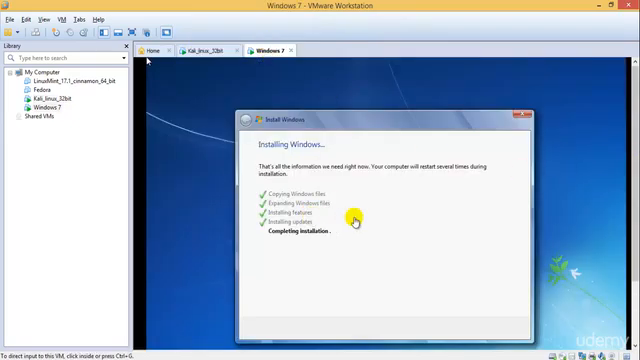
{"action": "left_click", "coordinate": [200, 50]}
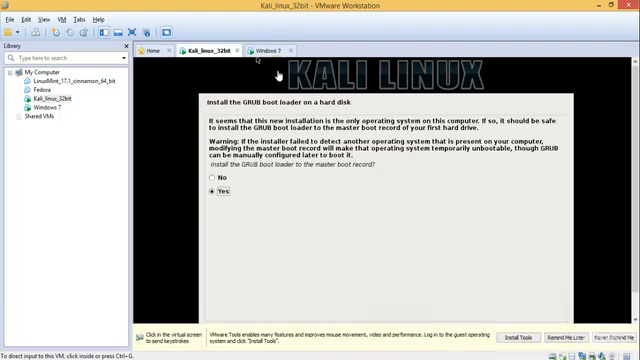
{"action": "left_click", "coordinate": [268, 54]}
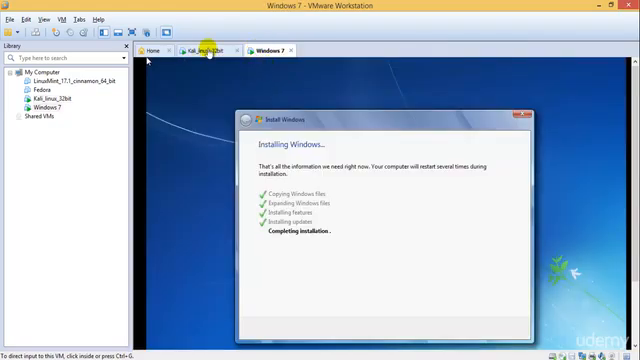
{"action": "left_click", "coordinate": [208, 52]}
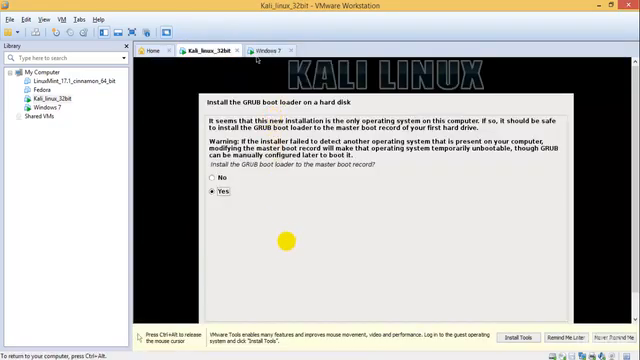
{"action": "mouse_move", "coordinate": [160, 22]}
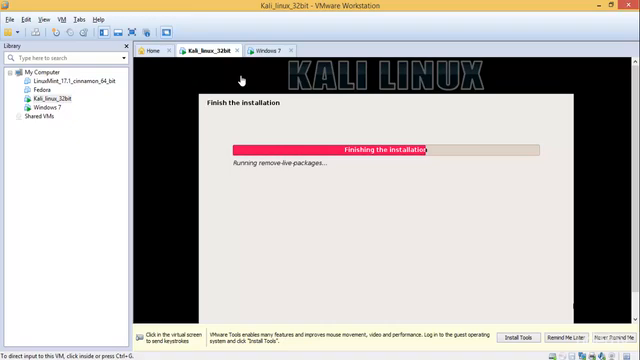
Check Kali finishing its installation, then show Windows 7 restarted at Starting Windows
{"action": "left_click", "coordinate": [276, 48]}
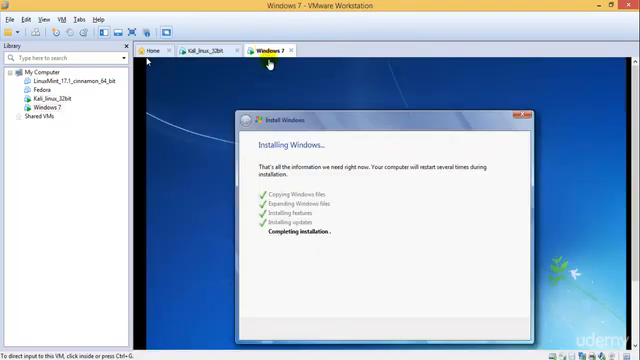
{"action": "left_click", "coordinate": [204, 48]}
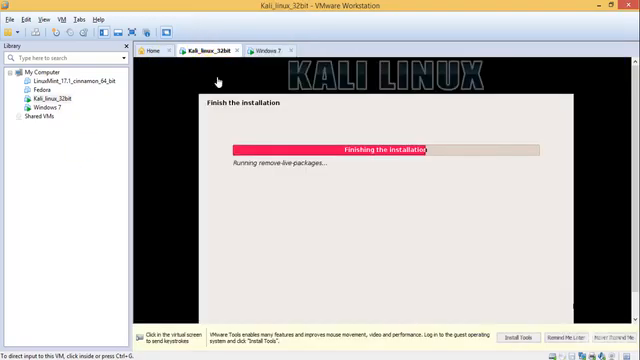
{"action": "left_click", "coordinate": [272, 46]}
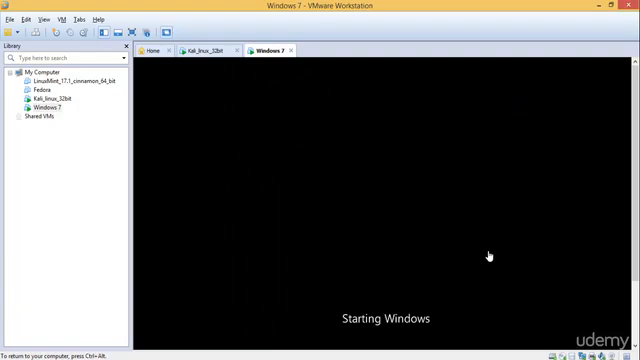
Show the Kali Linux VM rebooted to its GRUB boot menu
{"action": "left_click", "coordinate": [200, 52]}
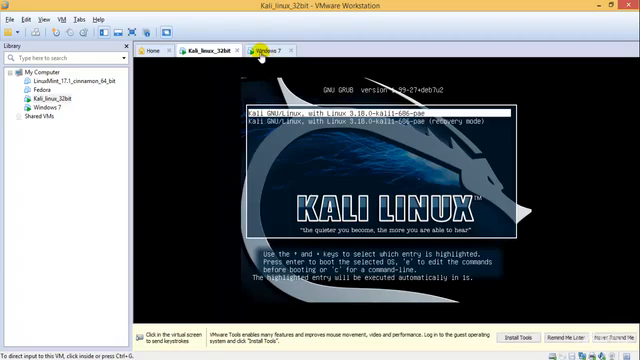